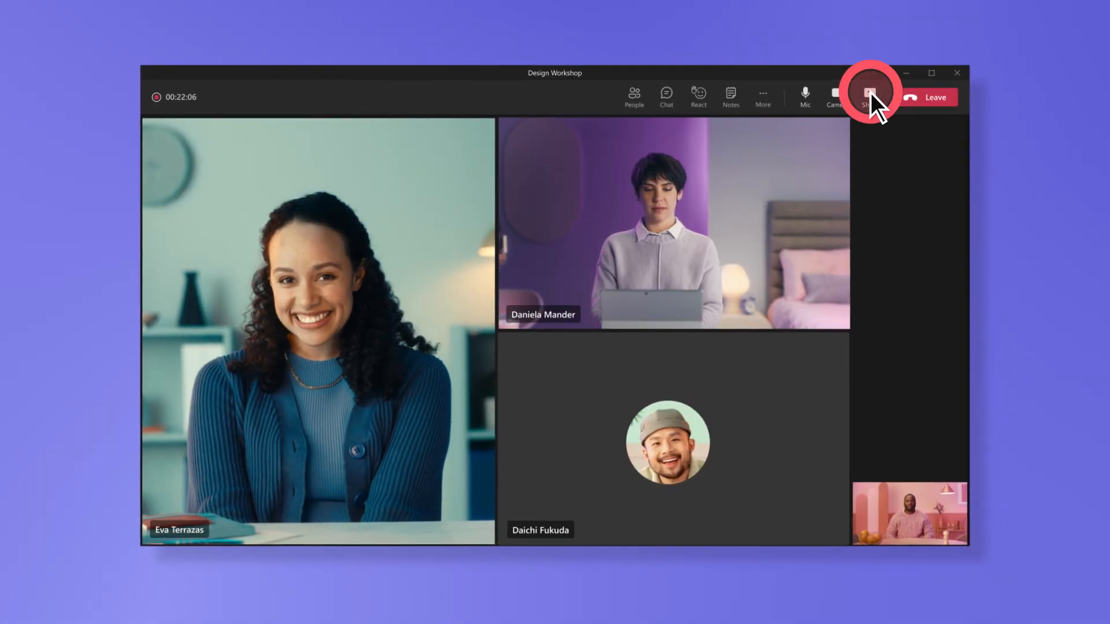
- Share the Offering tools slide and try the Standout, Side-by-side and Reporter presenter layouts
left_click(870, 98)
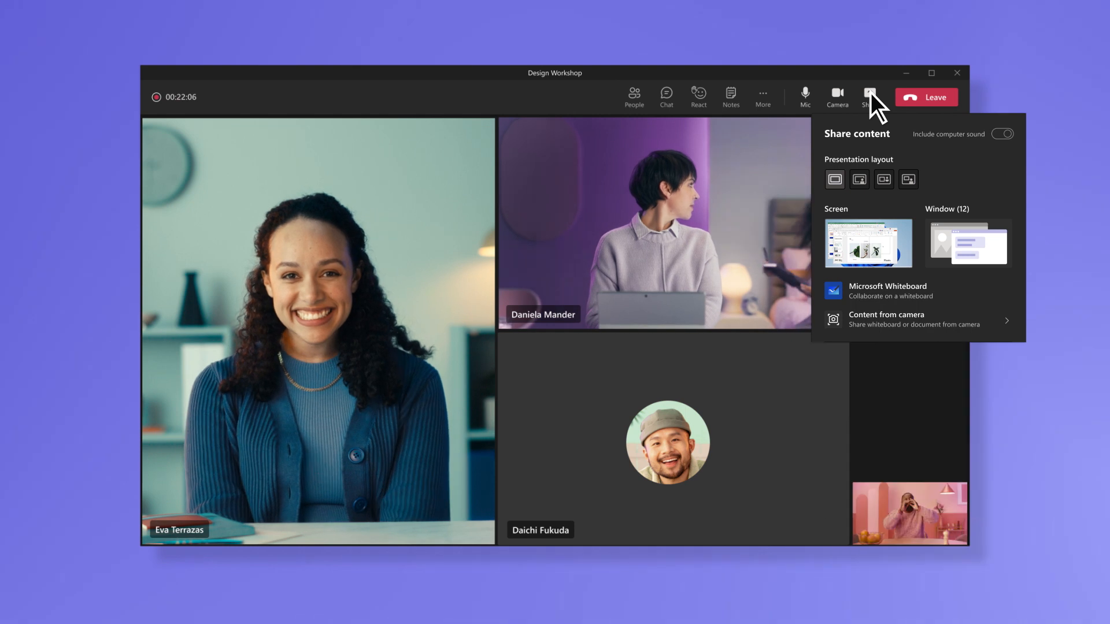
left_click(867, 243)
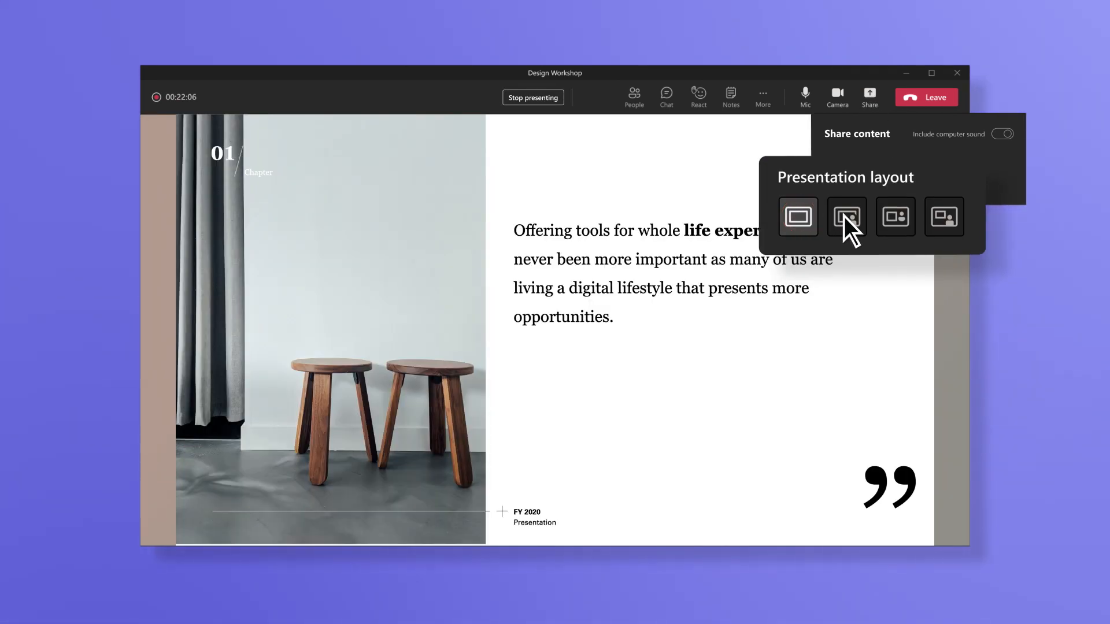
left_click(846, 217)
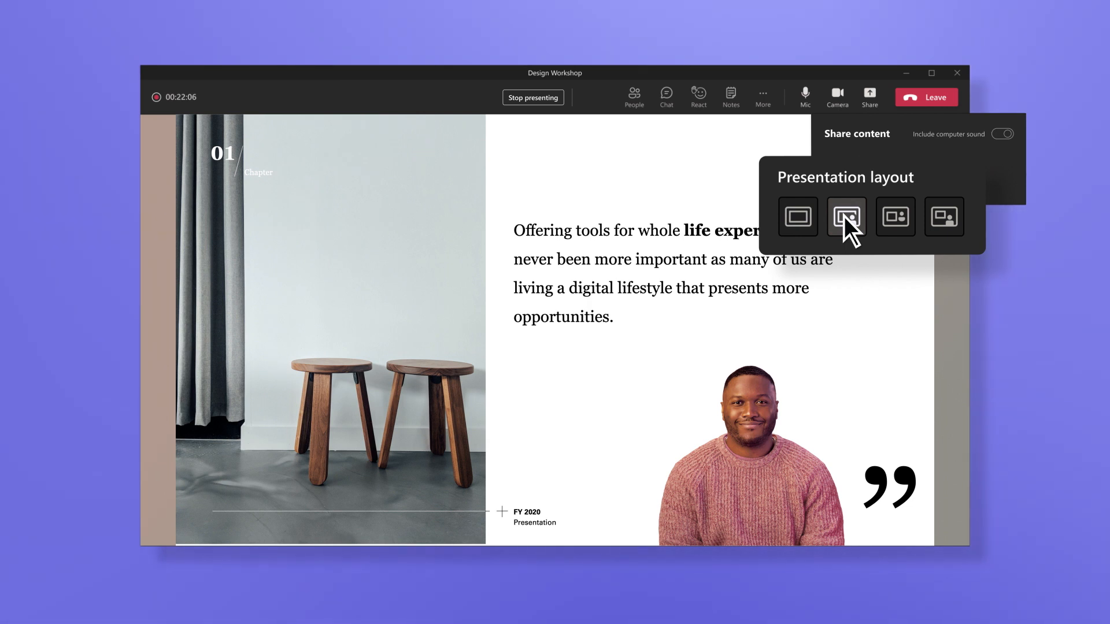
left_click(894, 217)
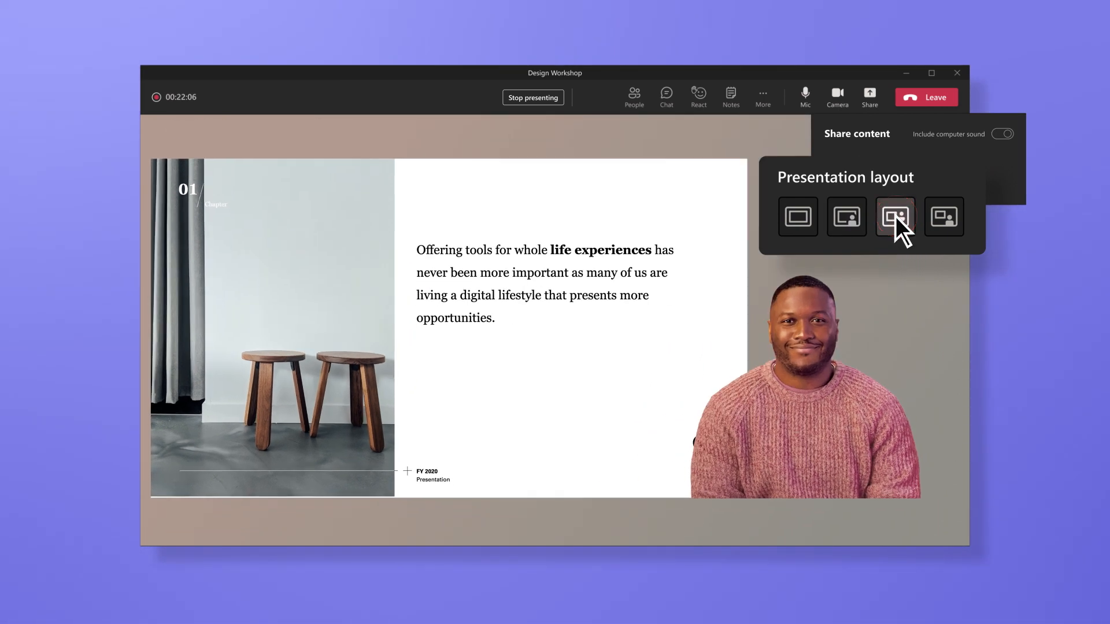
left_click(895, 216)
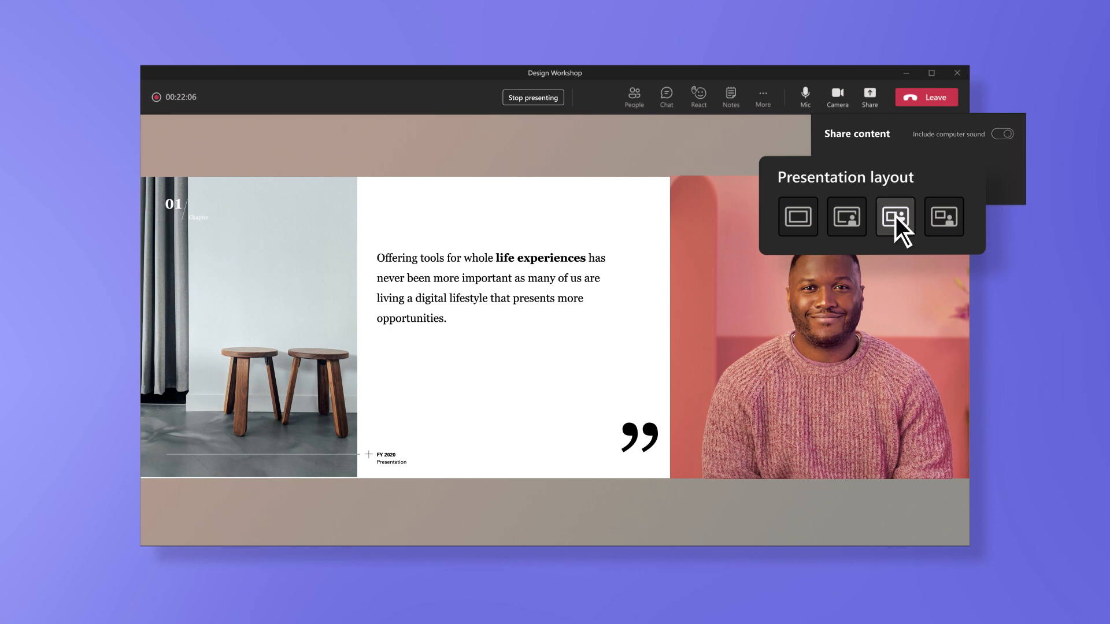
left_click(943, 217)
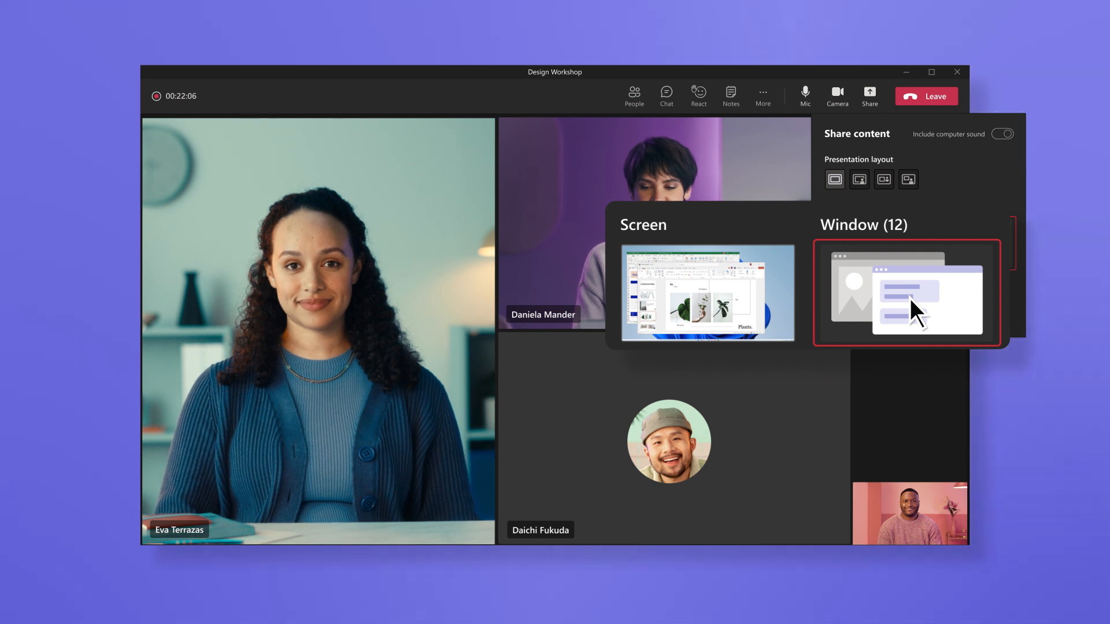
- Share the desktop, then switch to the Sales Analysis Calculator window, then the PowerPoint window
left_click(707, 293)
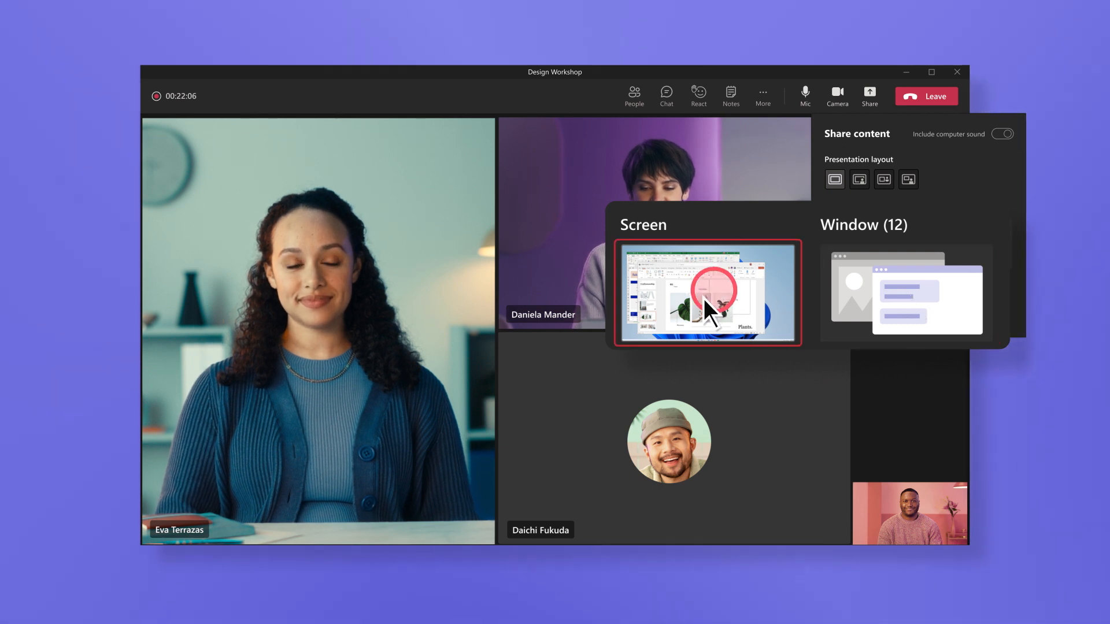
left_click(707, 293)
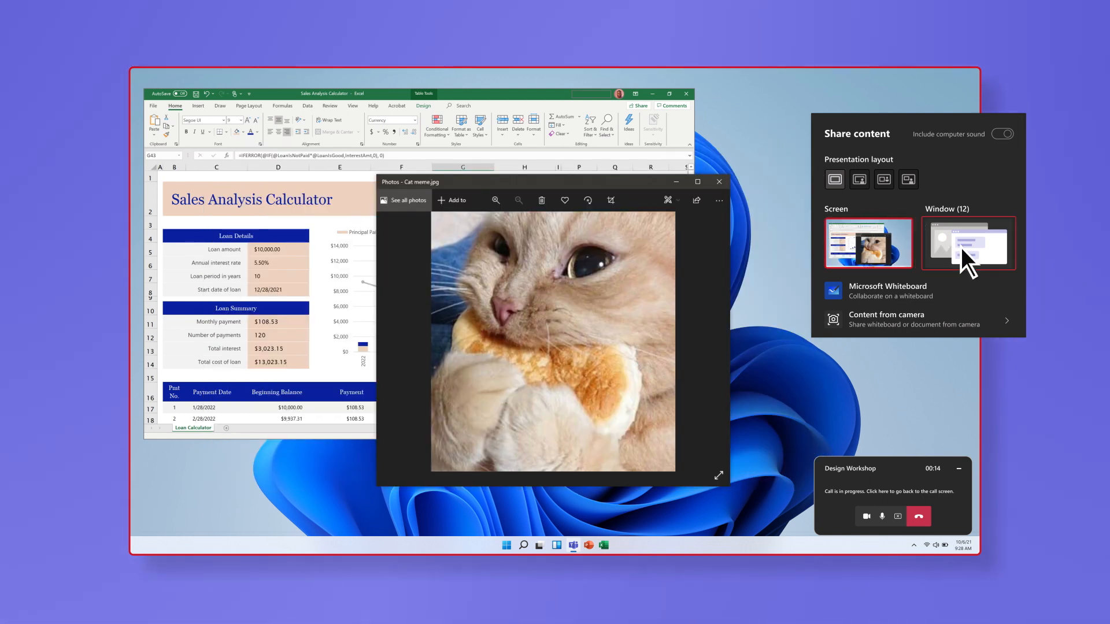
left_click(968, 243)
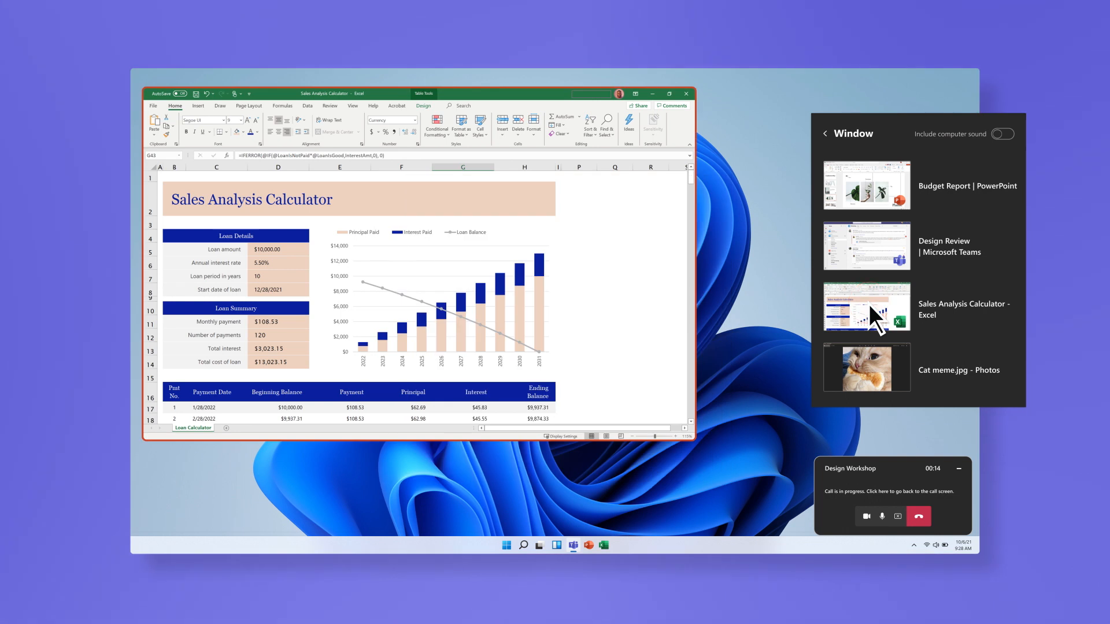
left_click(865, 185)
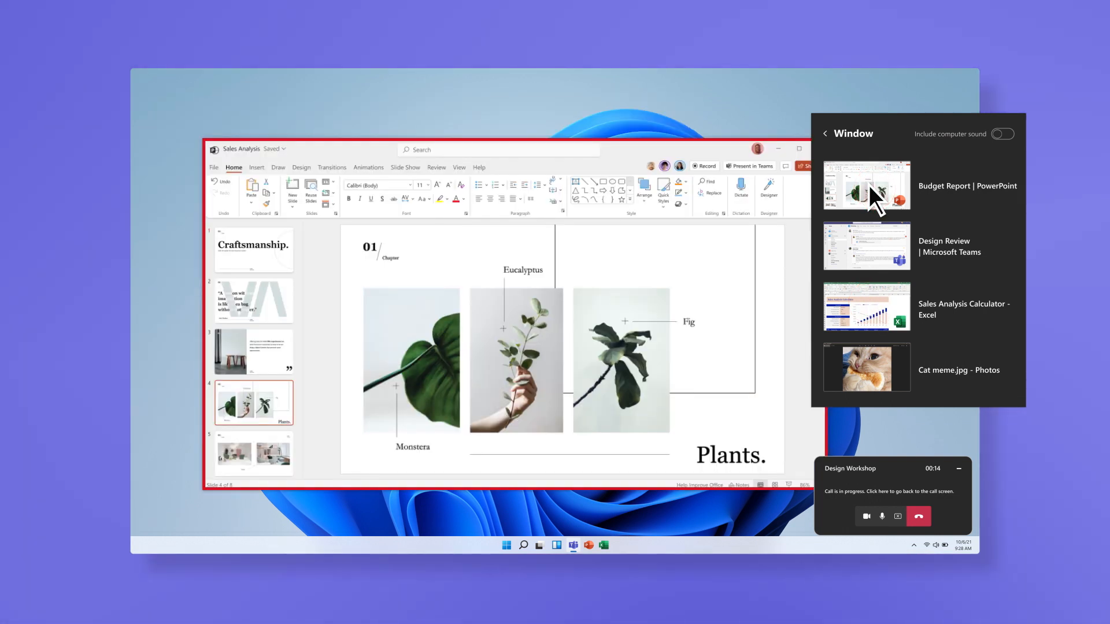
left_click(1002, 133)
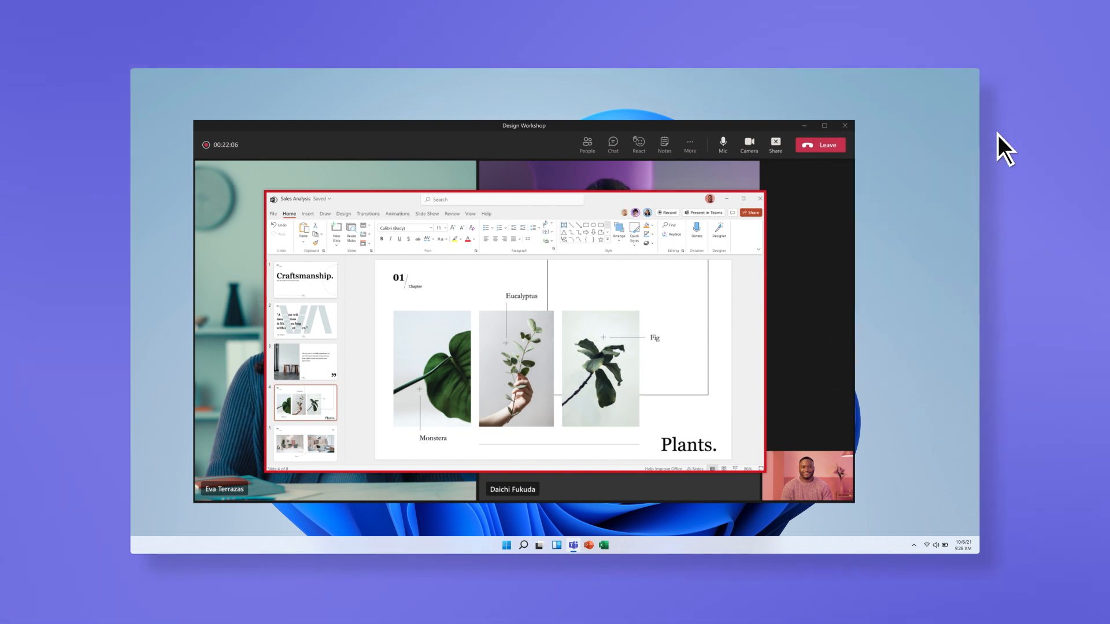
mouse_move(867, 159)
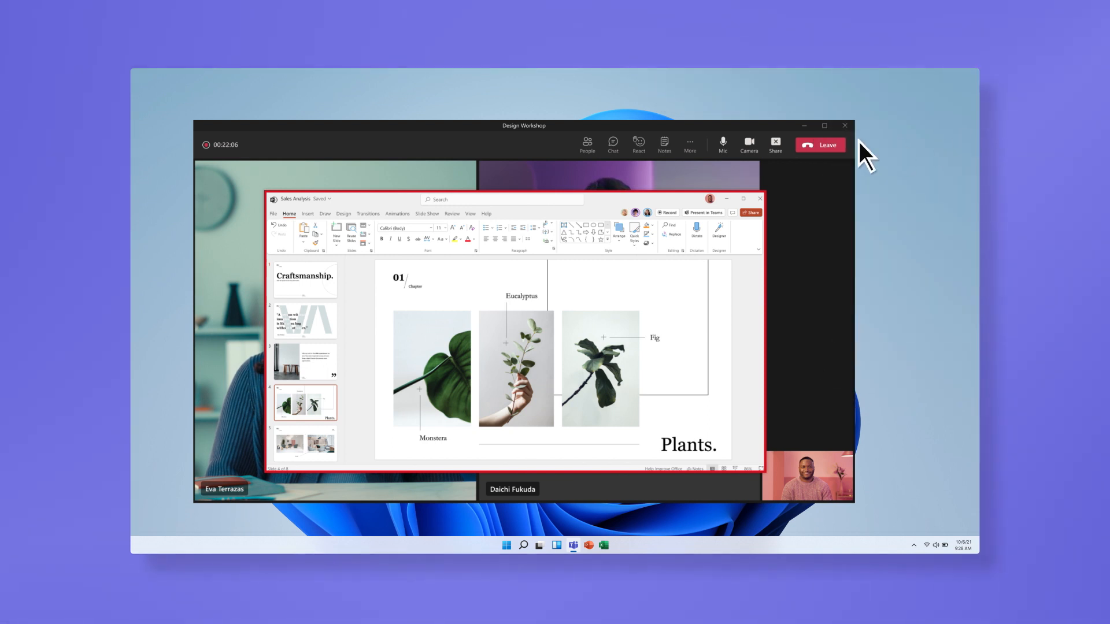
- Return to the Sales Analysis Review call's participant video gallery
left_click(775, 145)
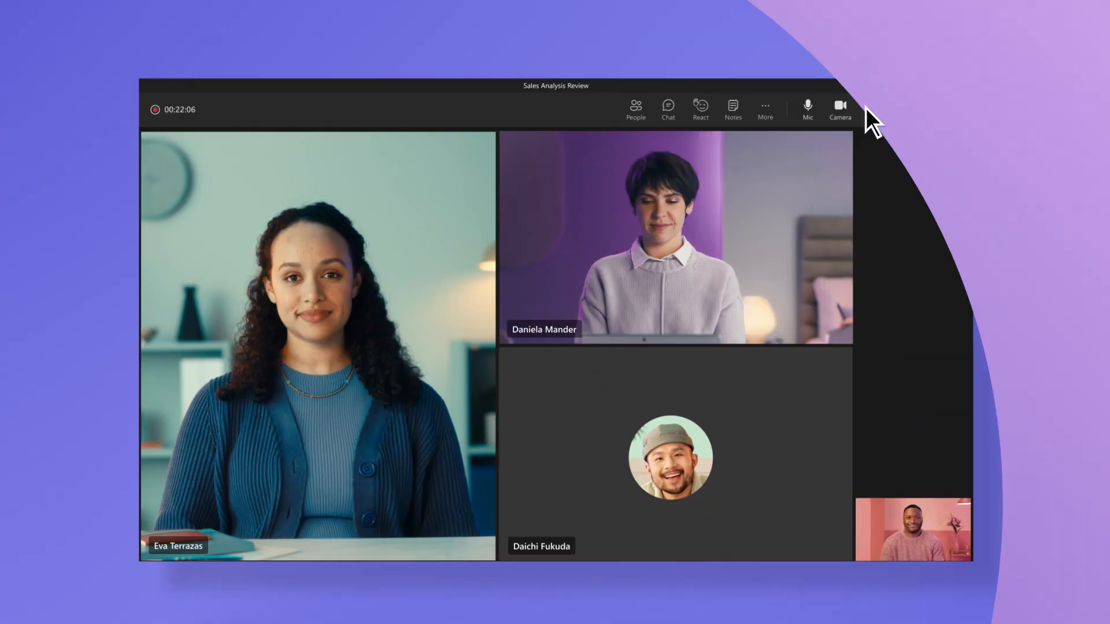
- Present the Sales Analysis deck via PowerPoint Live and pick a marking tool to annotate
left_click(873, 105)
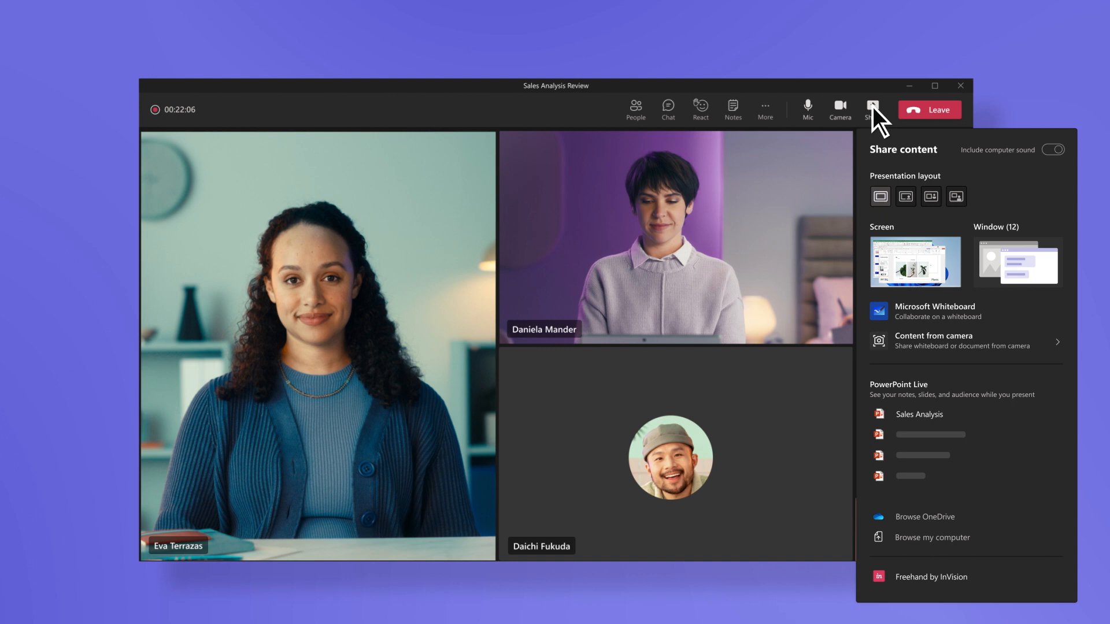
left_click(919, 414)
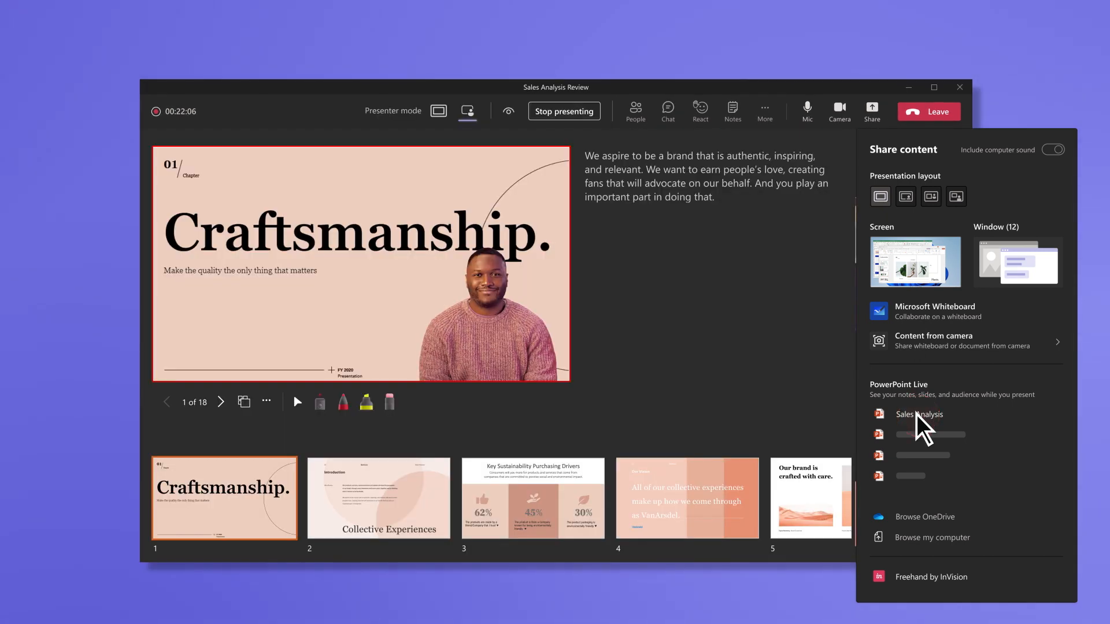
left_click(920, 414)
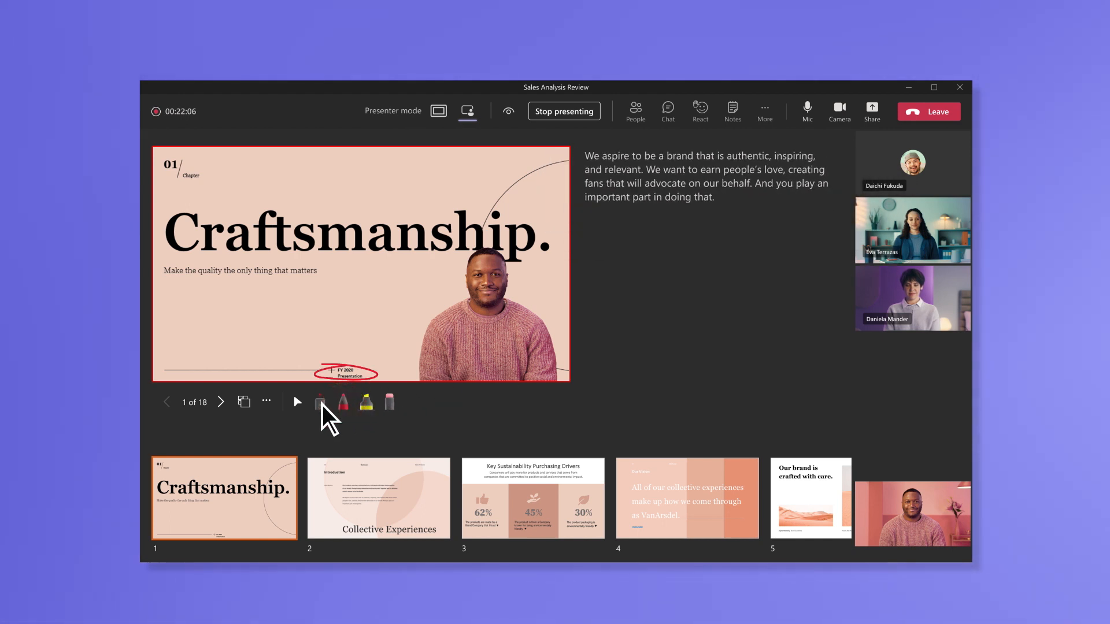
left_click(366, 401)
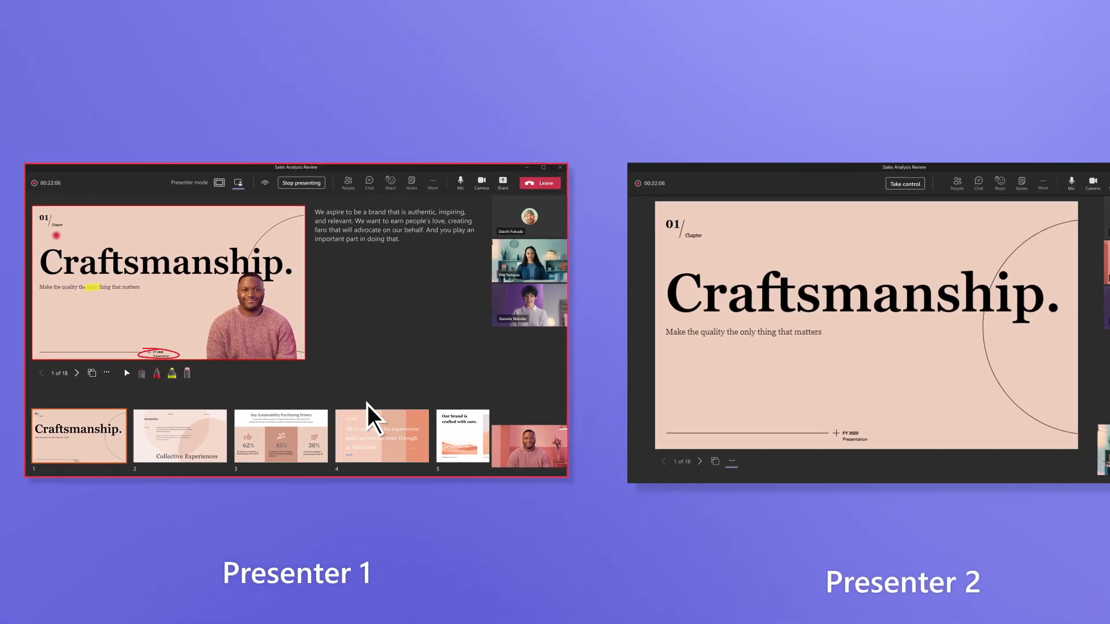
- As an attendee, browse ahead to slide 3, choose a translation language, and turn on high contrast
left_click(819, 188)
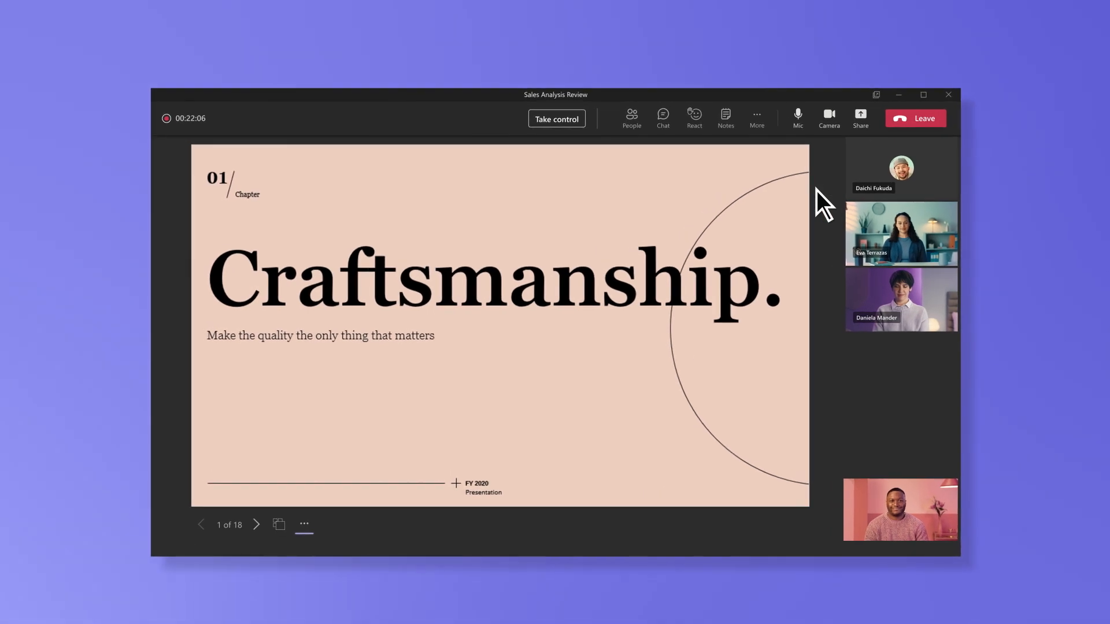
left_click(527, 561)
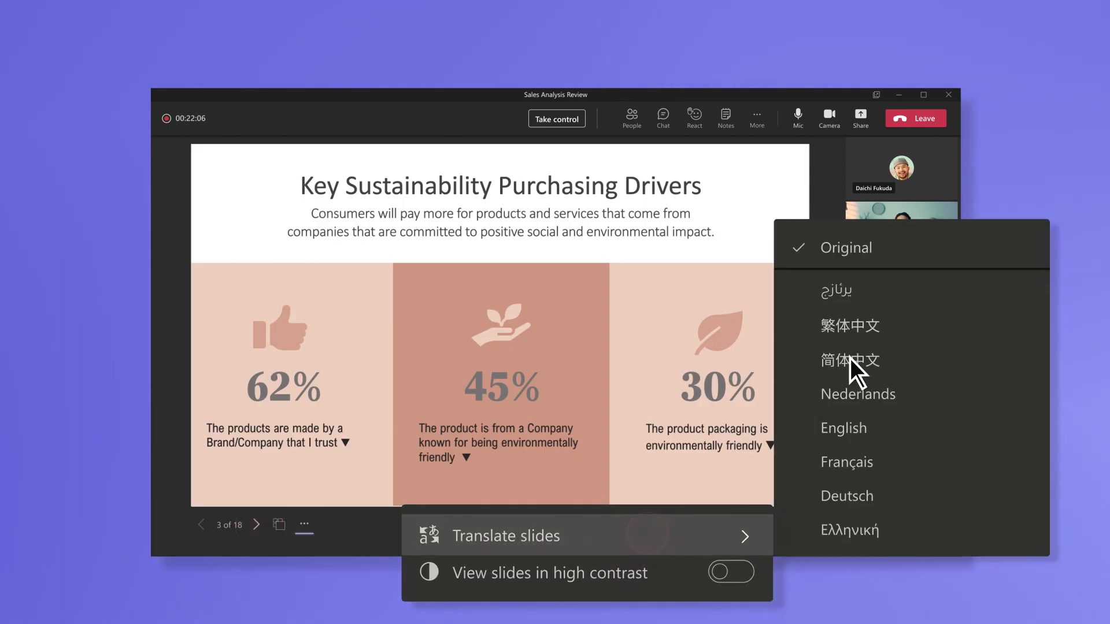
left_click(850, 360)
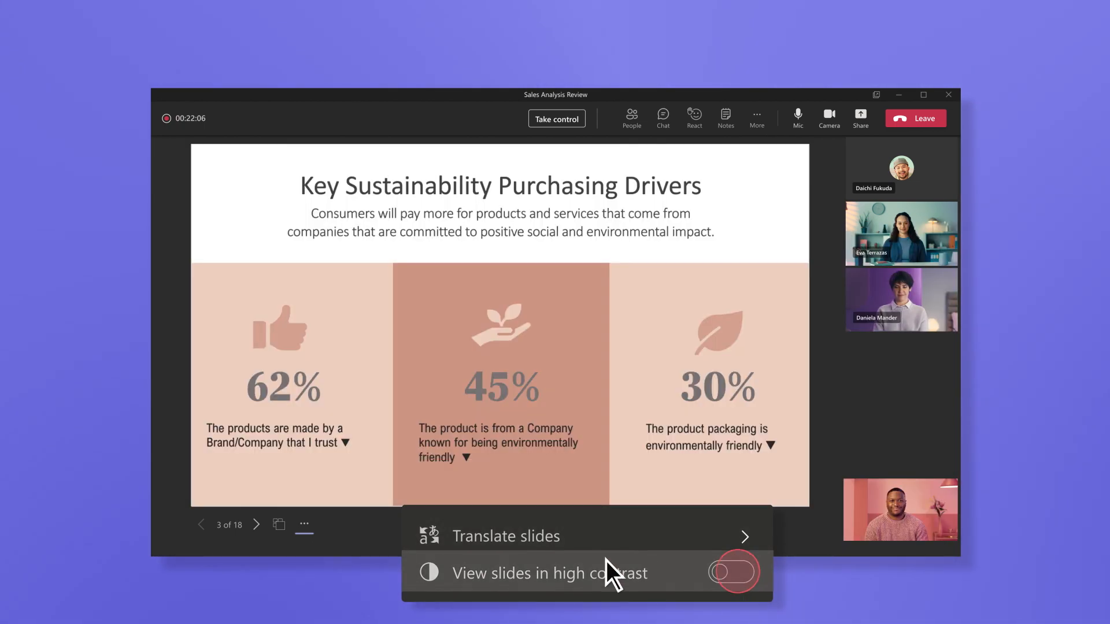
left_click(255, 524)
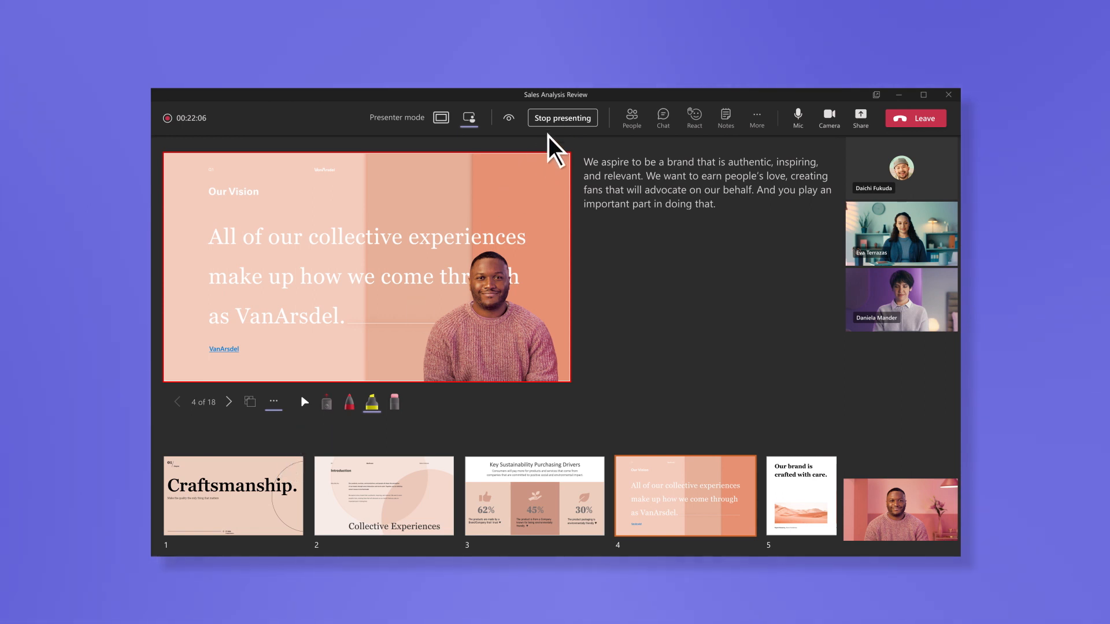
- Stop presenting the Sales Analysis deck from the meeting toolbar
left_click(889, 81)
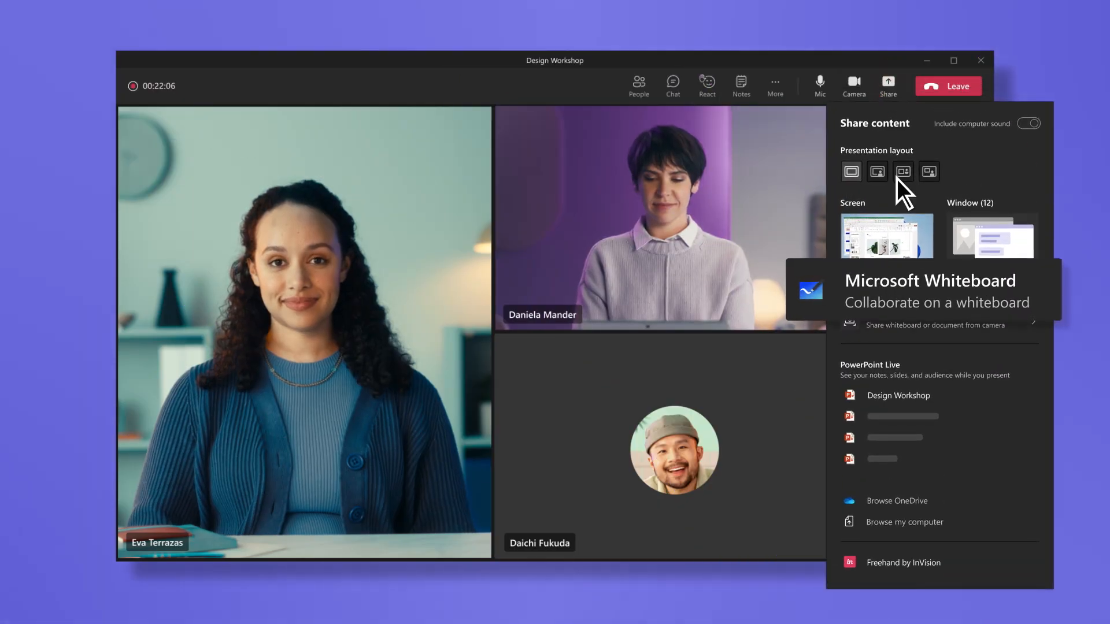
left_click(930, 290)
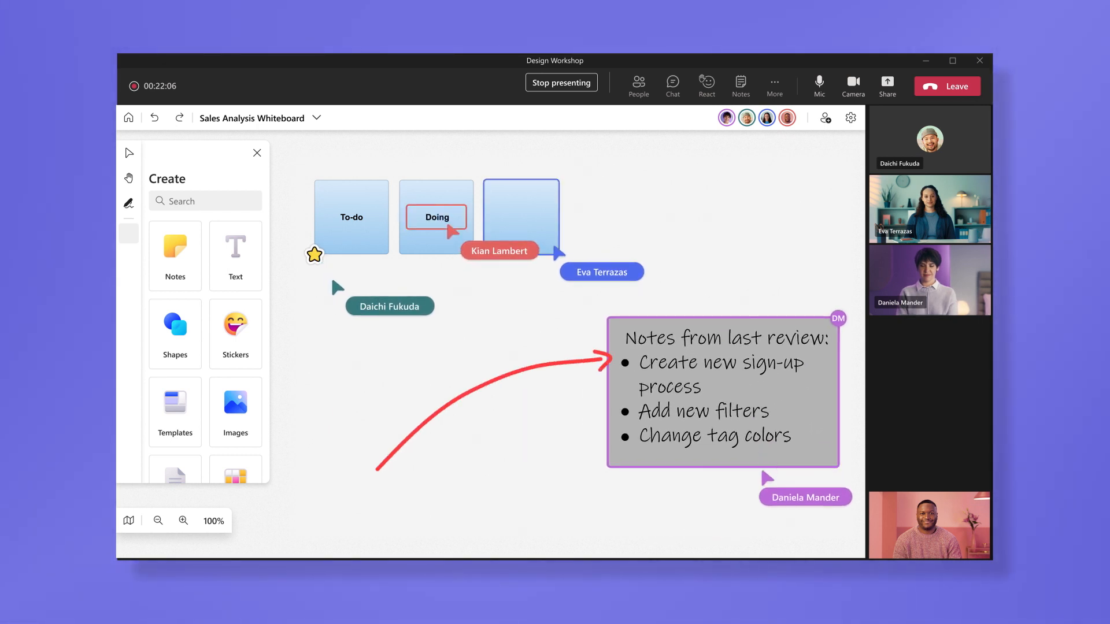
left_click(561, 83)
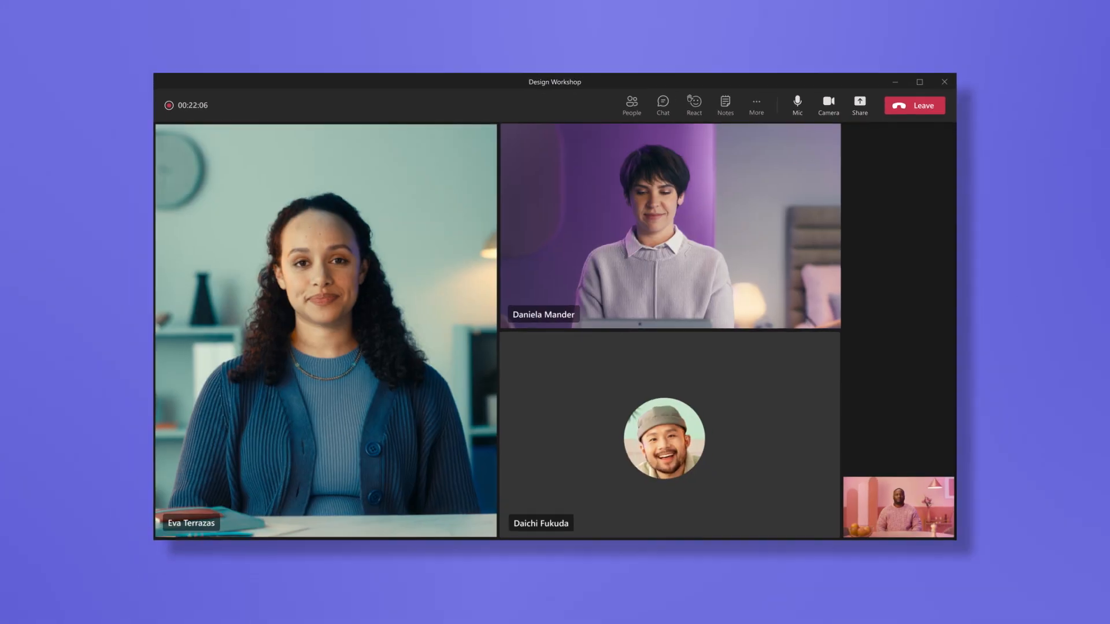